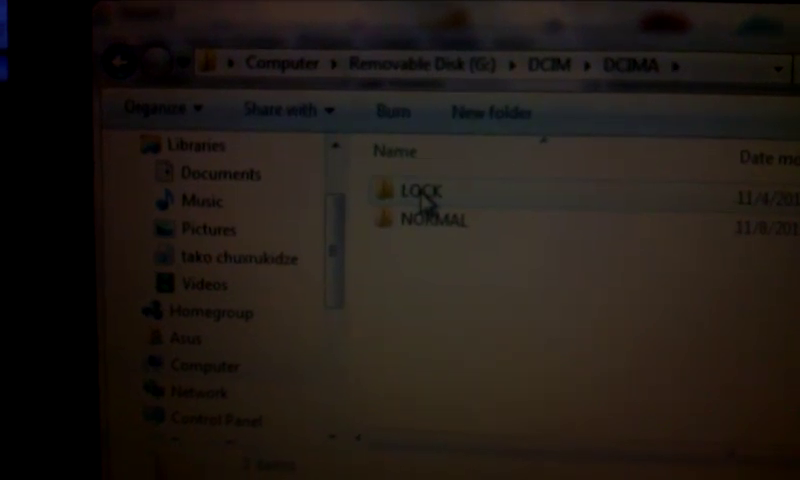
# Step: Open the dashcam card's LOCK folder to list the recorded video clips
pyautogui.doubleClick(428, 220)
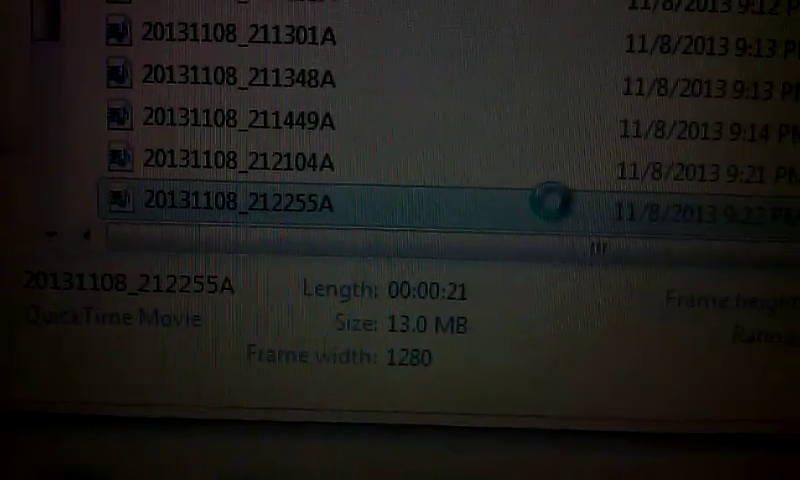
# Step: Open the Properties of clip 20131108_212255A to see 1280x720 at 29 fps
pyautogui.rightClick(230, 197)
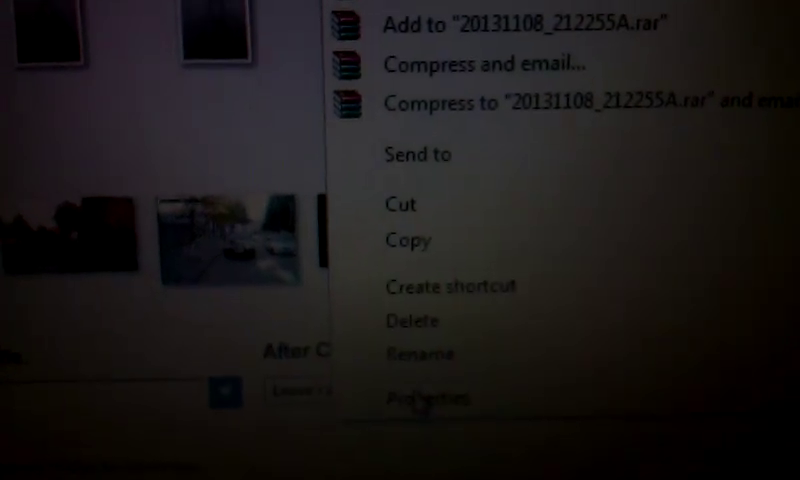
pyautogui.click(426, 398)
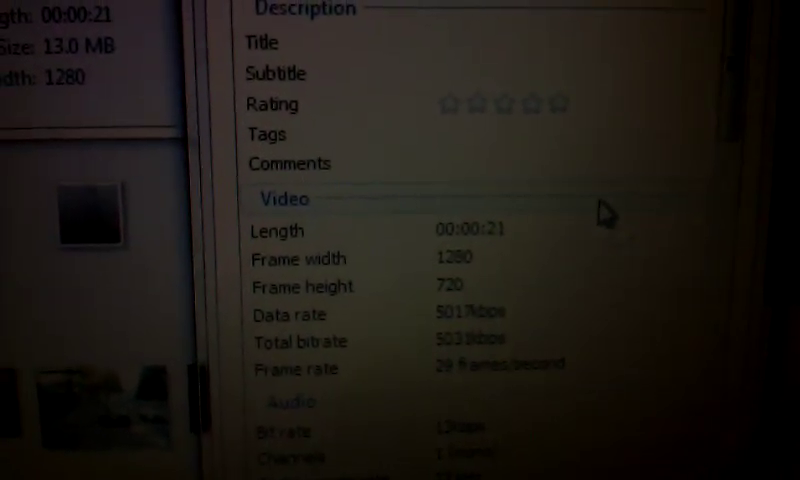